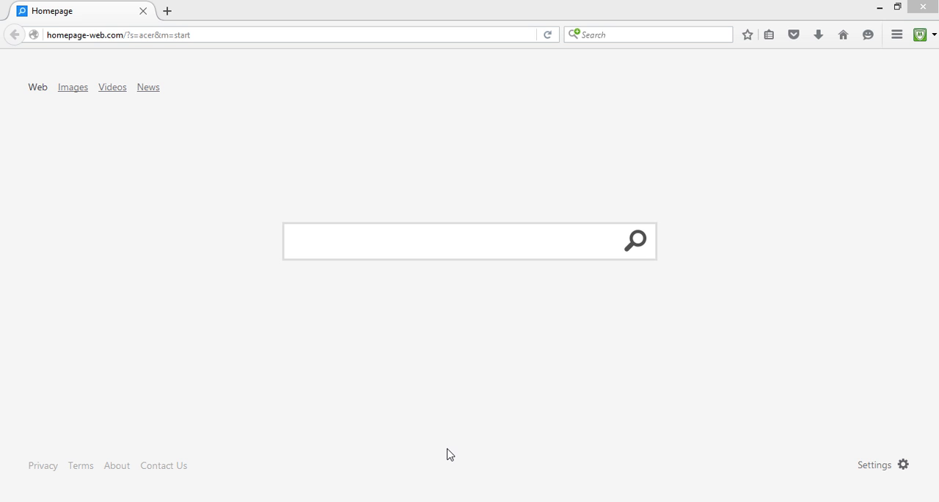
mouse_move(194, 13)
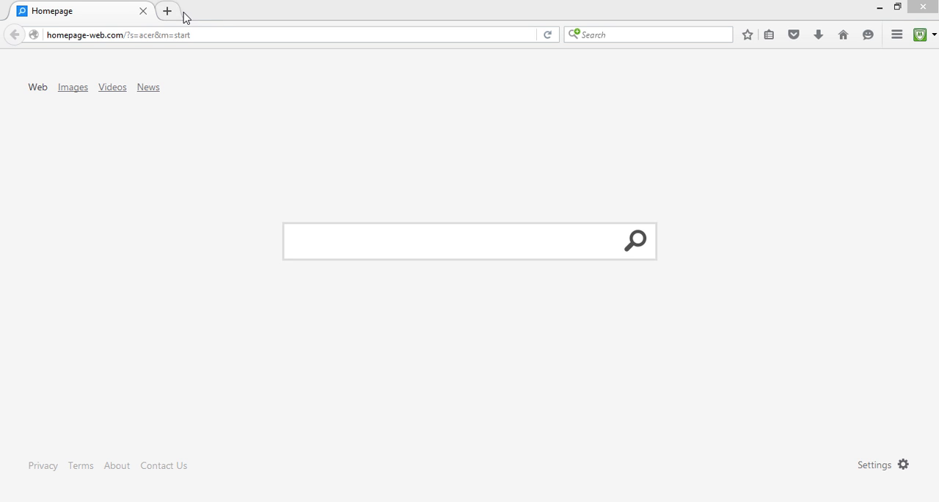
Load rediff.com/ in a fresh new Firefox tab
click(168, 11)
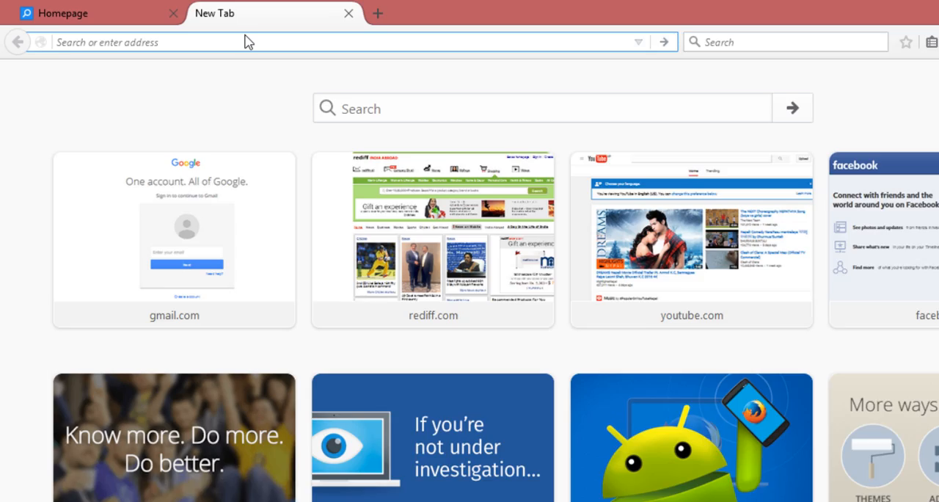
text(rediff.com/)
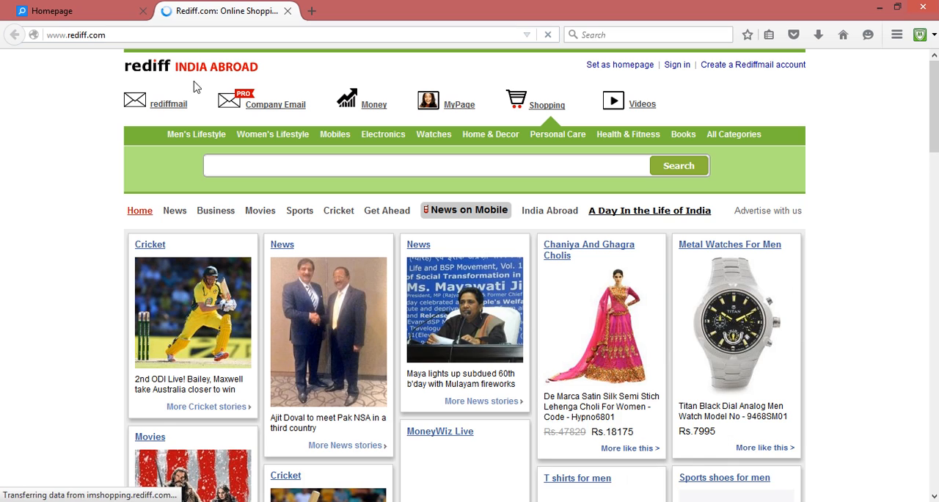
Follow the rediffmail link on the Rediff home page to reach the login form
click(168, 103)
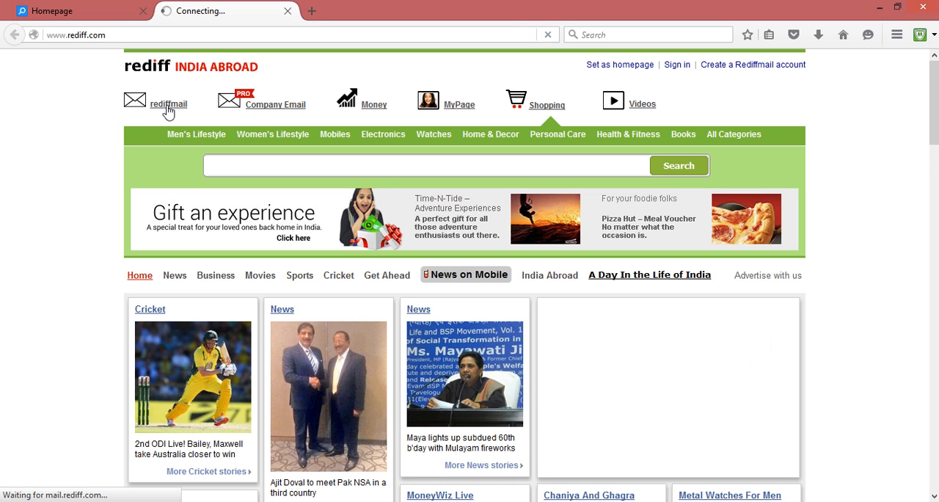
mouse_move(168, 109)
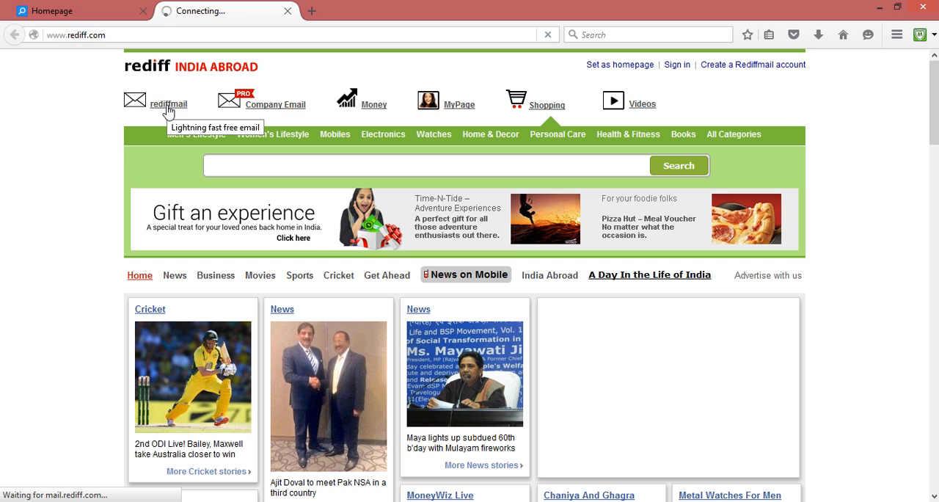
click(168, 103)
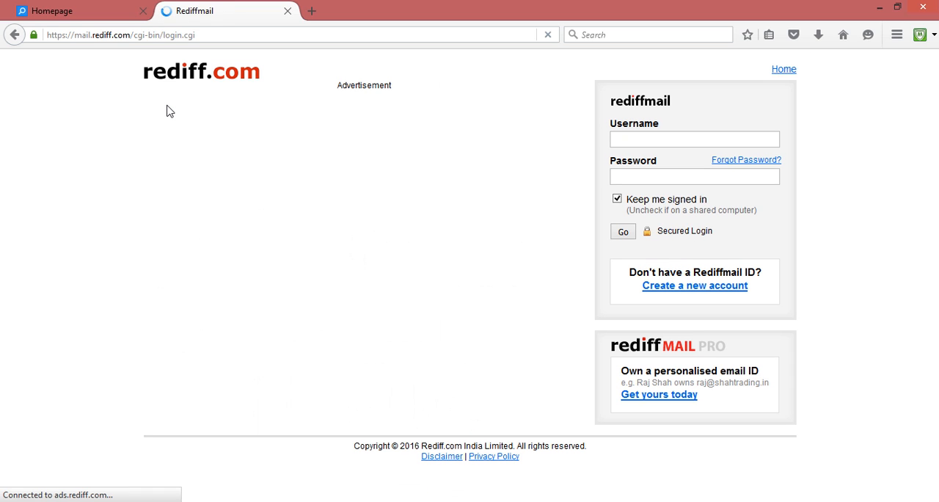
Fill the username from the saved 'lib' suggestion and enter the password
click(694, 139)
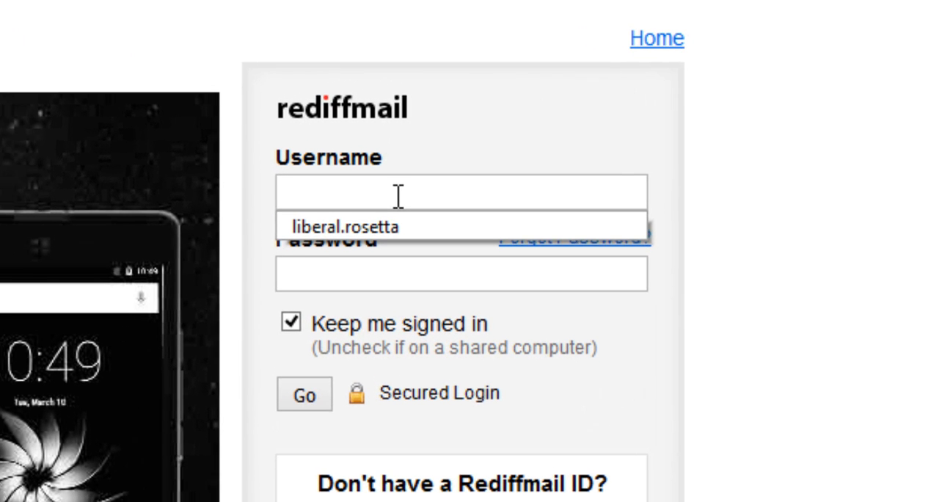
text(lib)
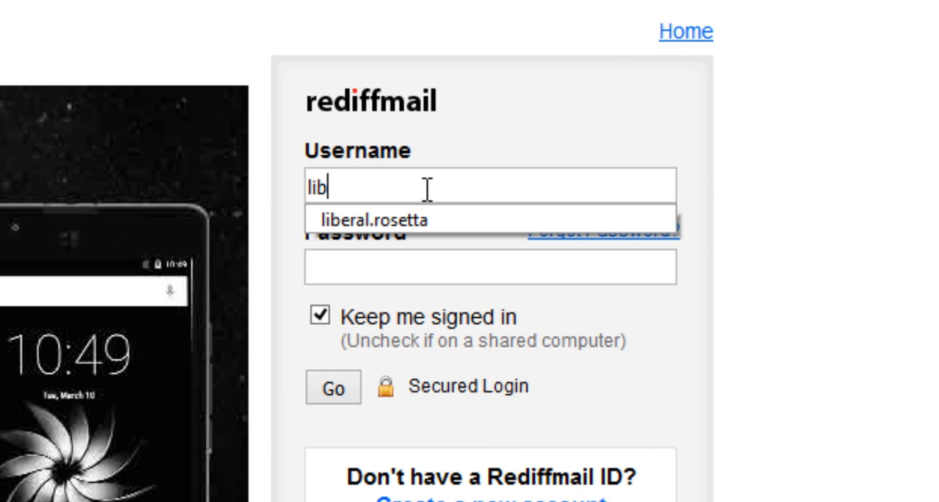
click(372, 219)
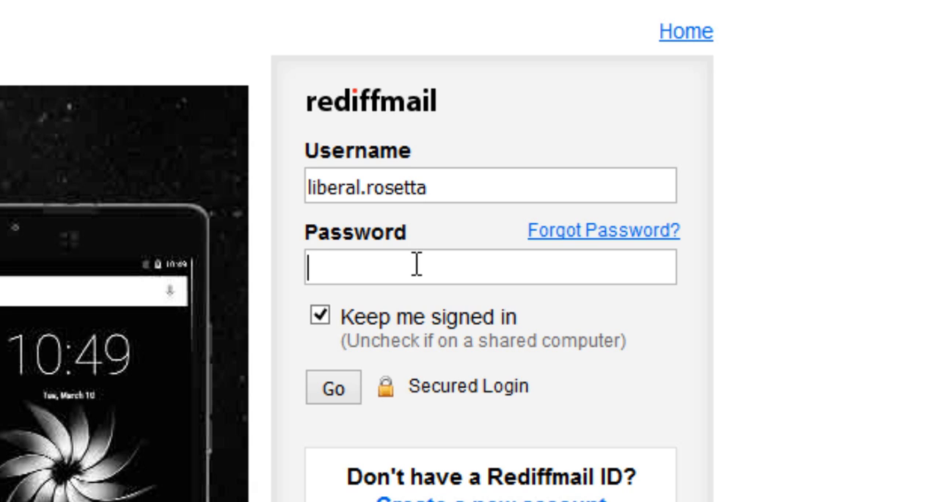
text(*)
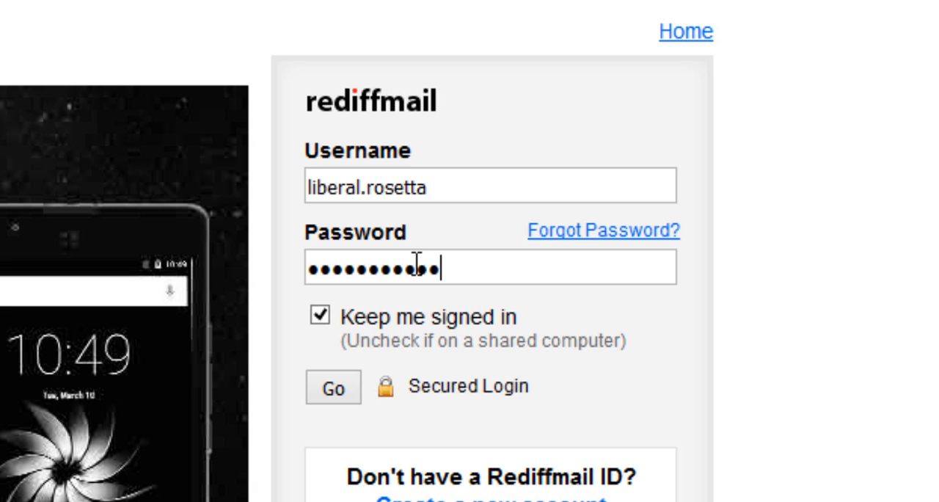
text(•)
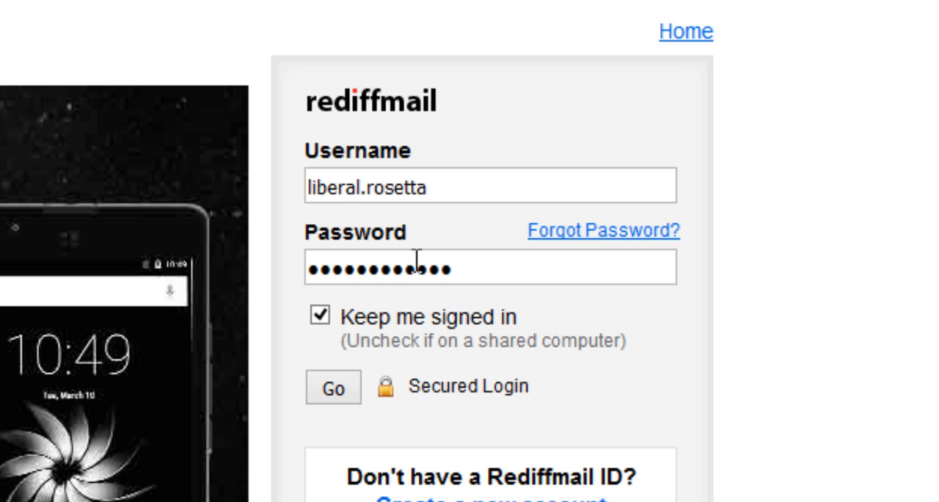